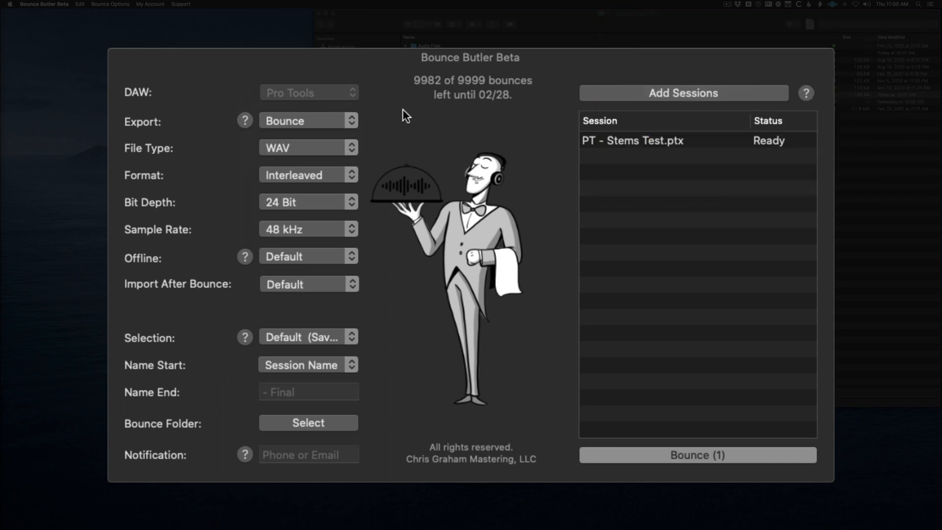
mouse_move(319, 127)
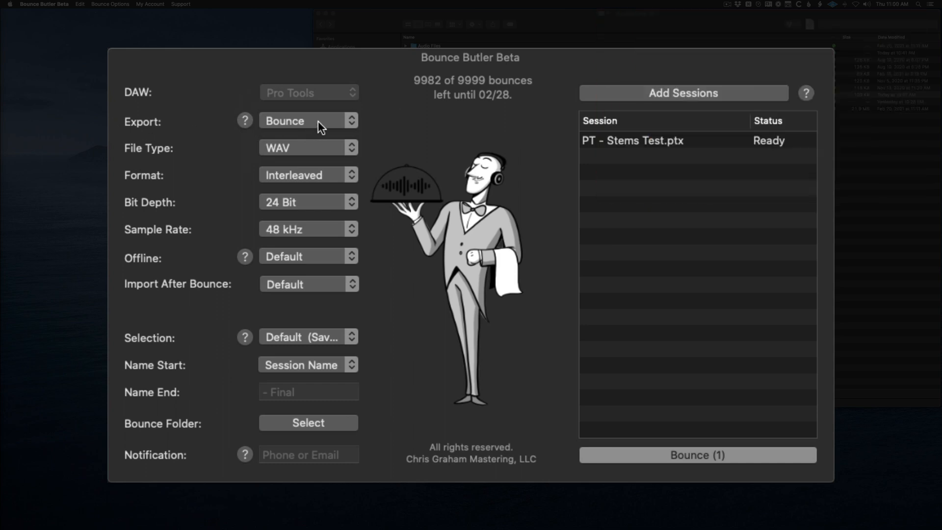
- Set Export to Stems for PT - Stems Test.ptx and start the bounce
left_click(308, 120)
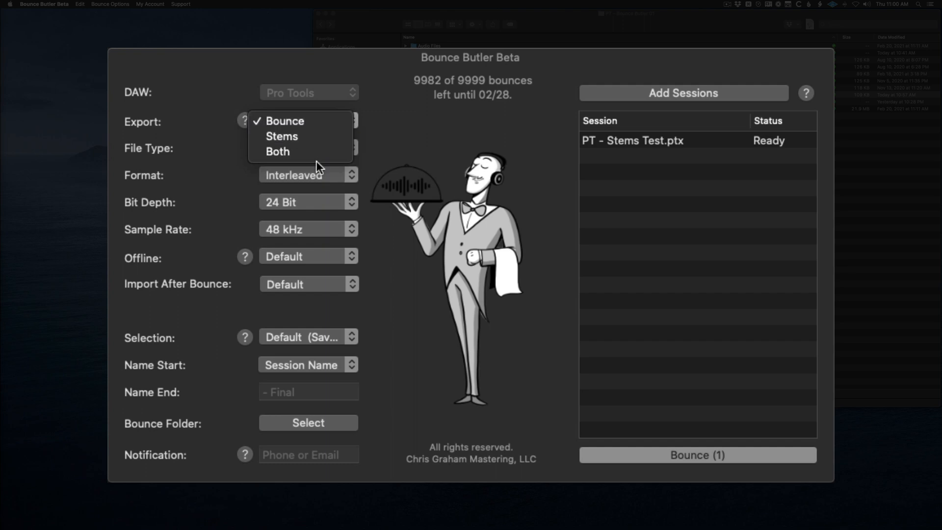
left_click(285, 121)
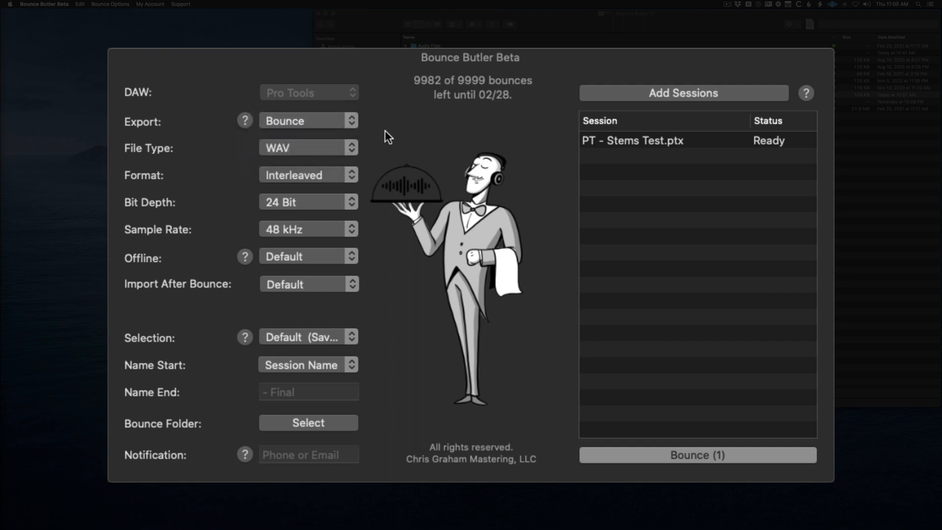
left_click(307, 121)
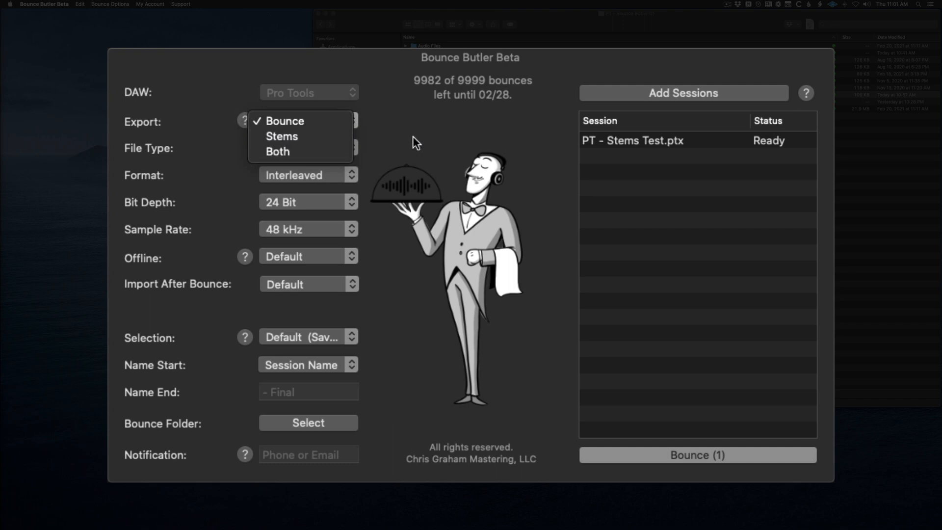
mouse_move(340, 151)
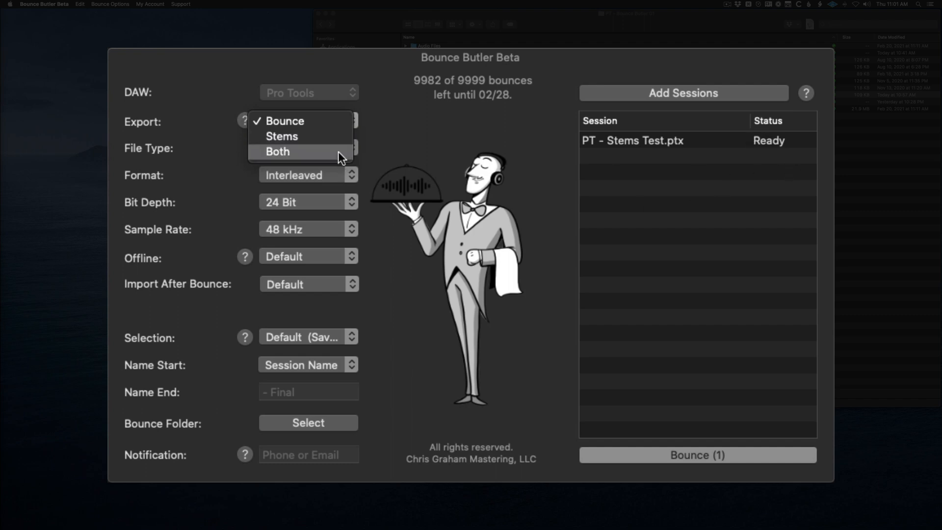
left_click(282, 136)
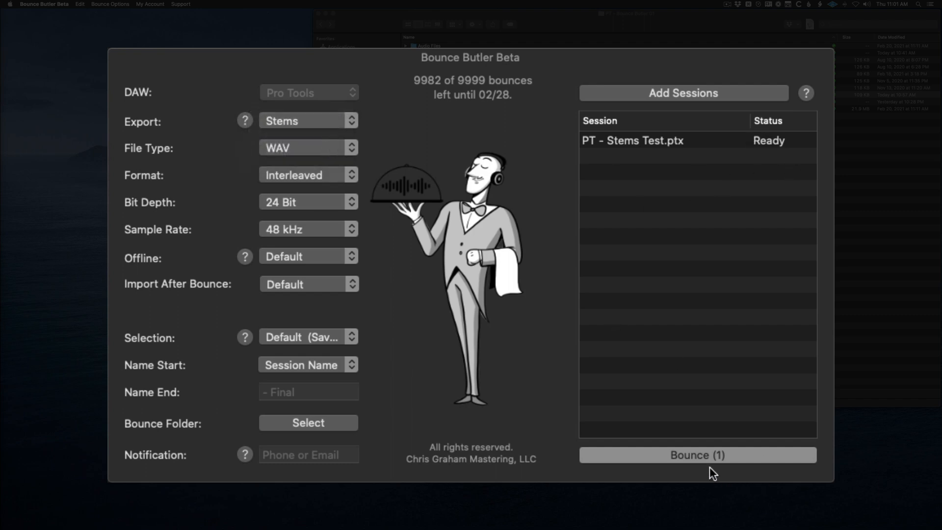
left_click(696, 455)
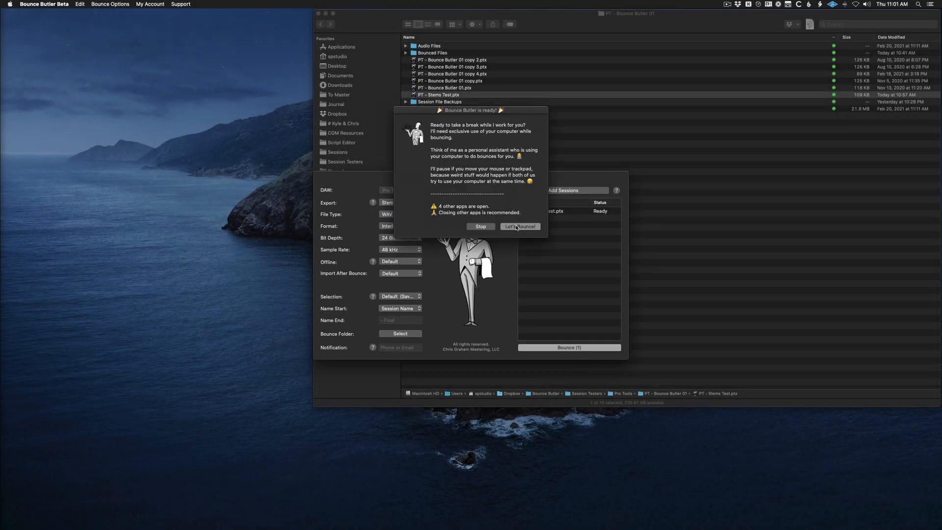
- Confirm Let's Bounce and start stem 1 of 7 from the Bounce Mix dialog
left_click(519, 226)
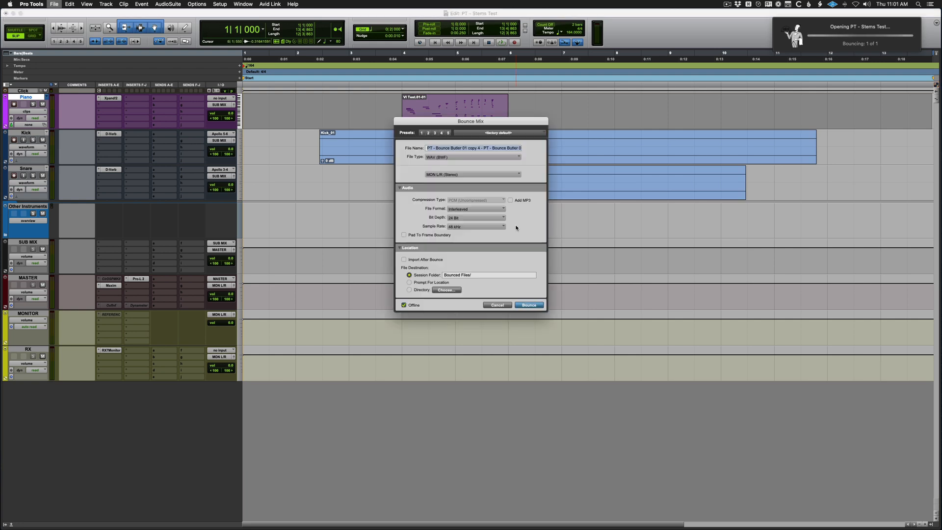
left_click(528, 304)
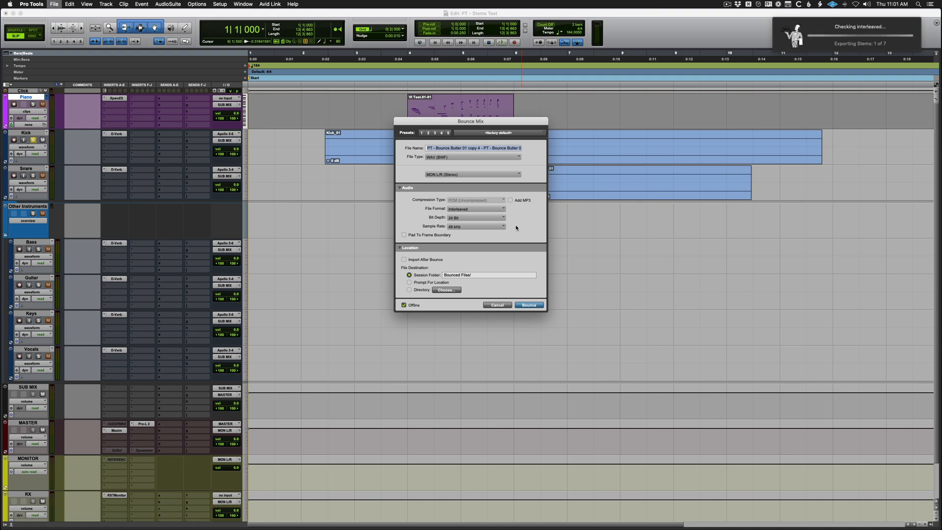
- Bounce the remaining stems (Snare, Bass, Guitar, Keys, Vocals, Piano), replacing existing WAV files
left_click(528, 304)
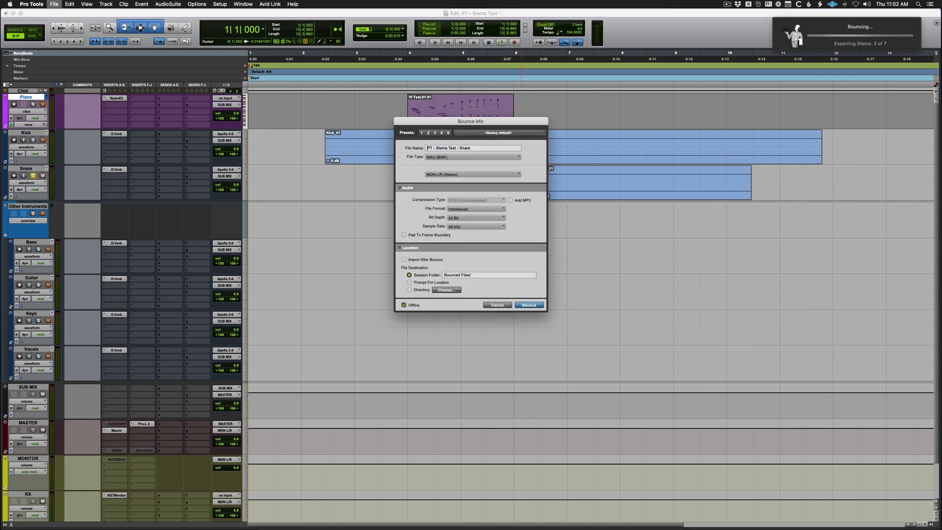
left_click(527, 304)
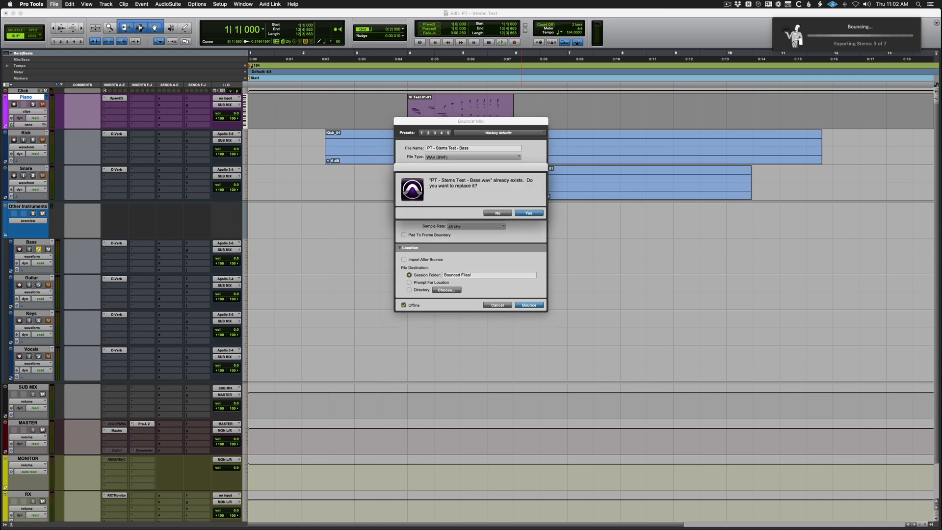
left_click(528, 213)
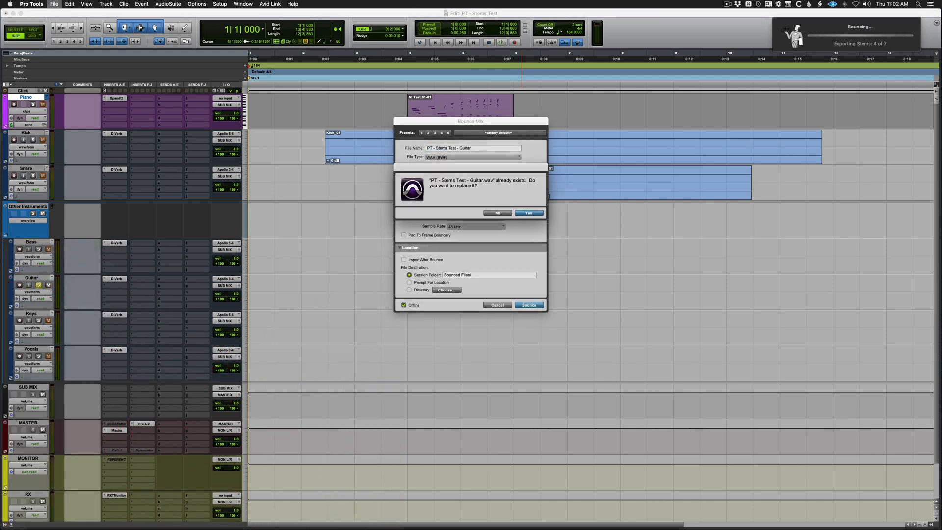
left_click(528, 213)
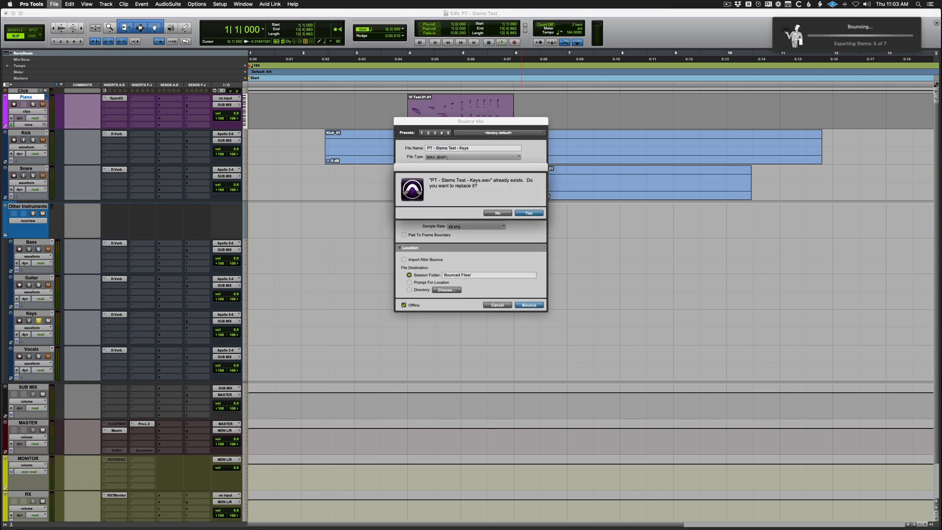
left_click(528, 213)
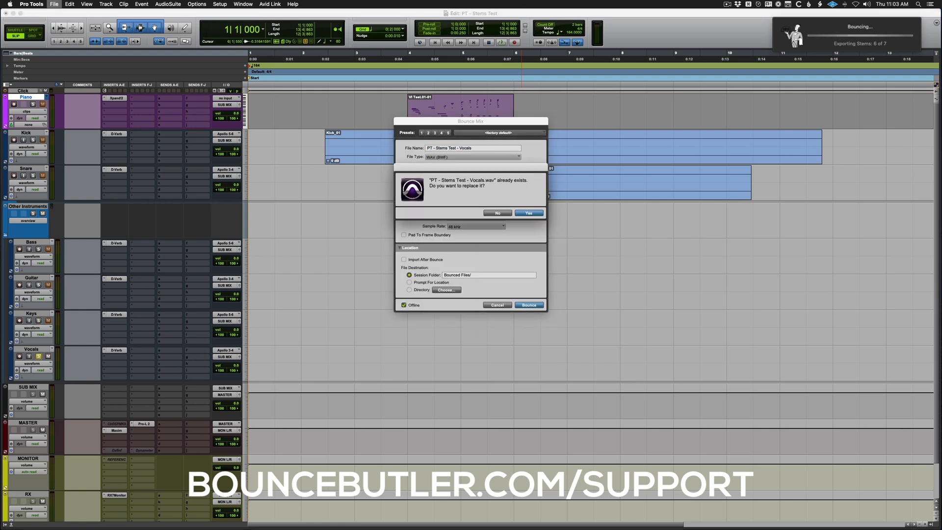
left_click(528, 213)
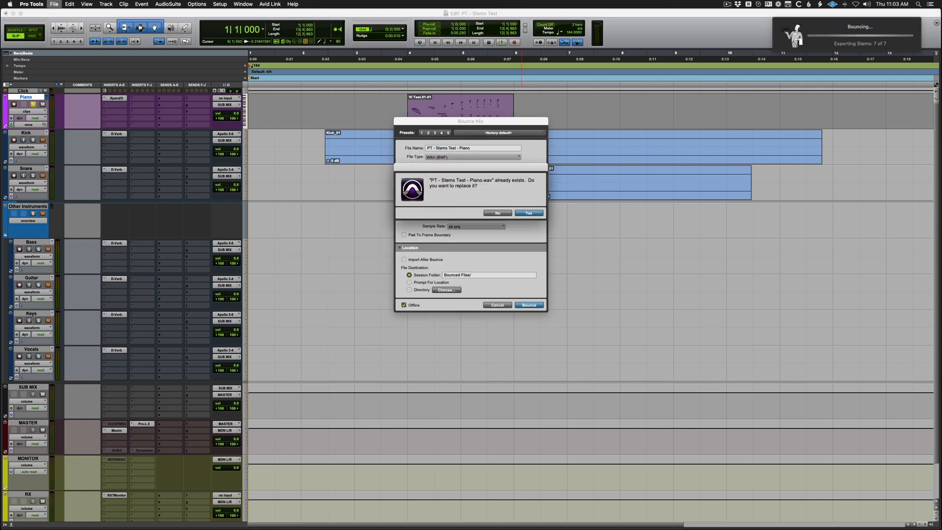
left_click(528, 213)
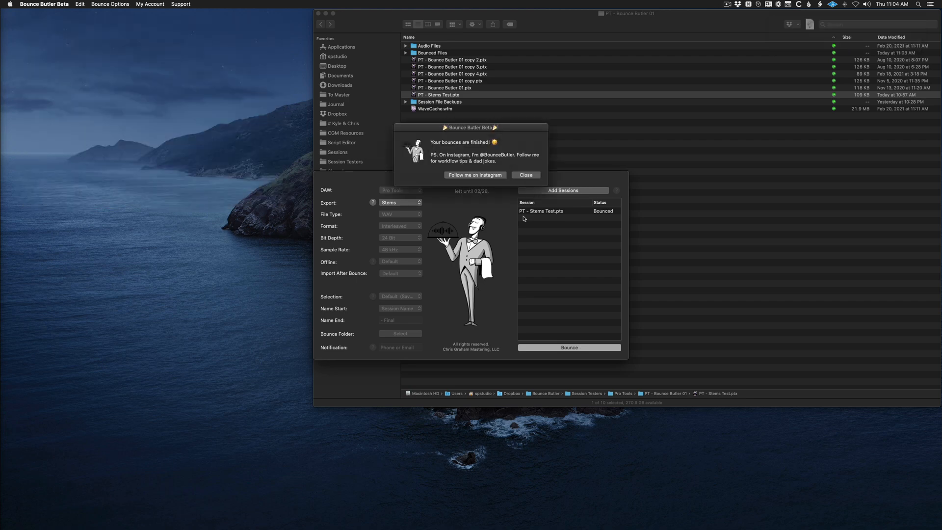
- Dismiss the 'Your bounces are finished!' notice, leaving the session marked Bounced
left_click(525, 174)
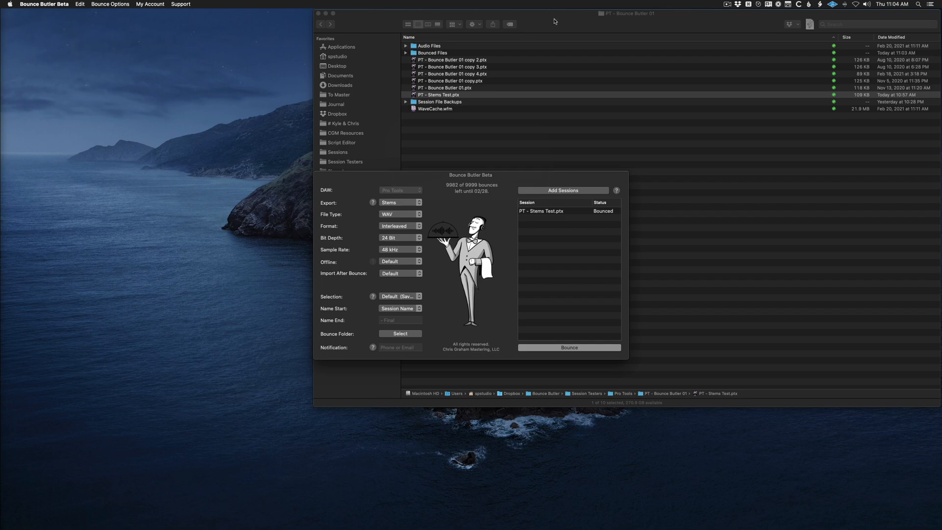